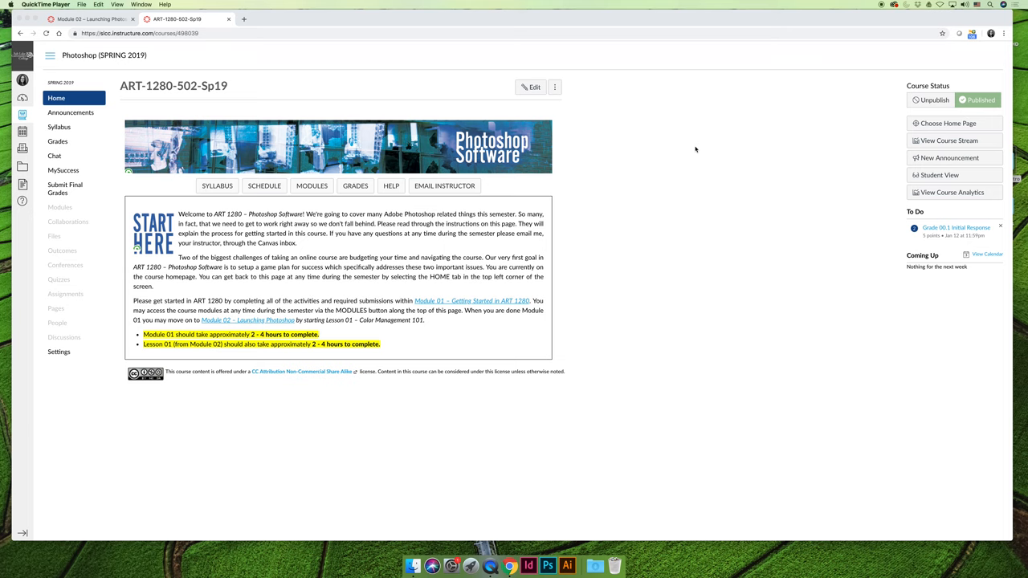
{"action": "mouse_move", "coordinate": [70, 112]}
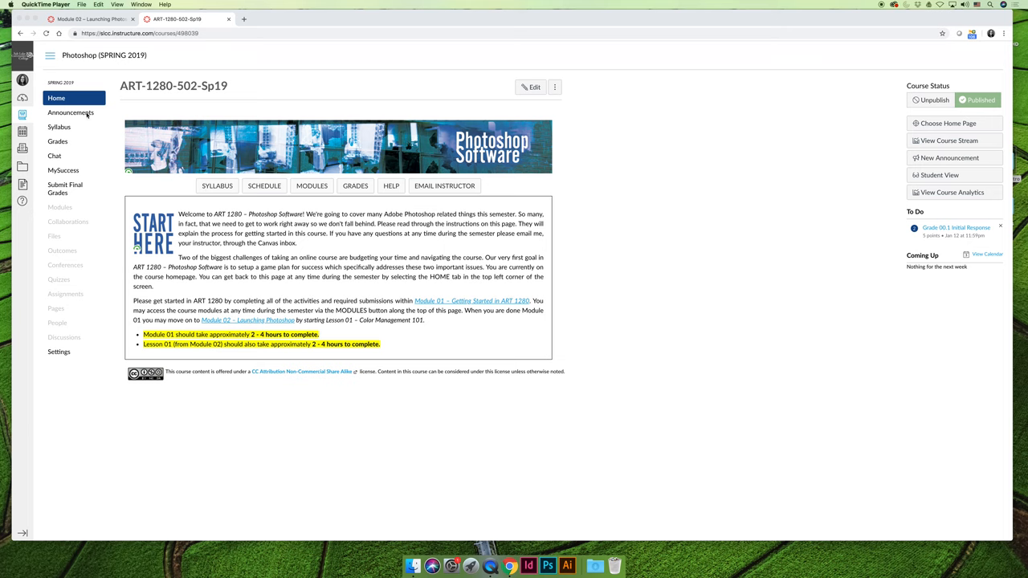
{"action": "mouse_move", "coordinate": [620, 222]}
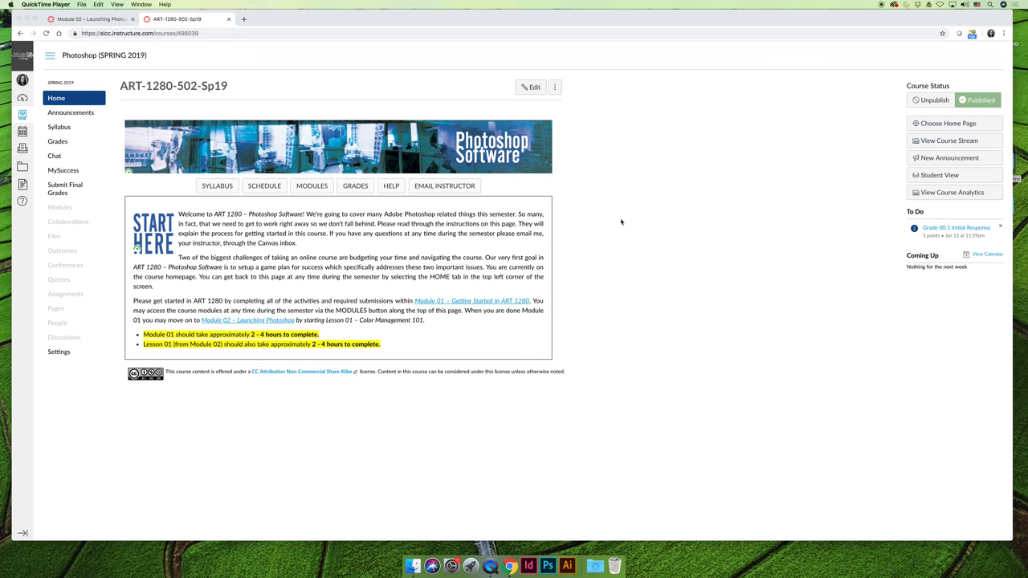
{"action": "mouse_move", "coordinate": [135, 127]}
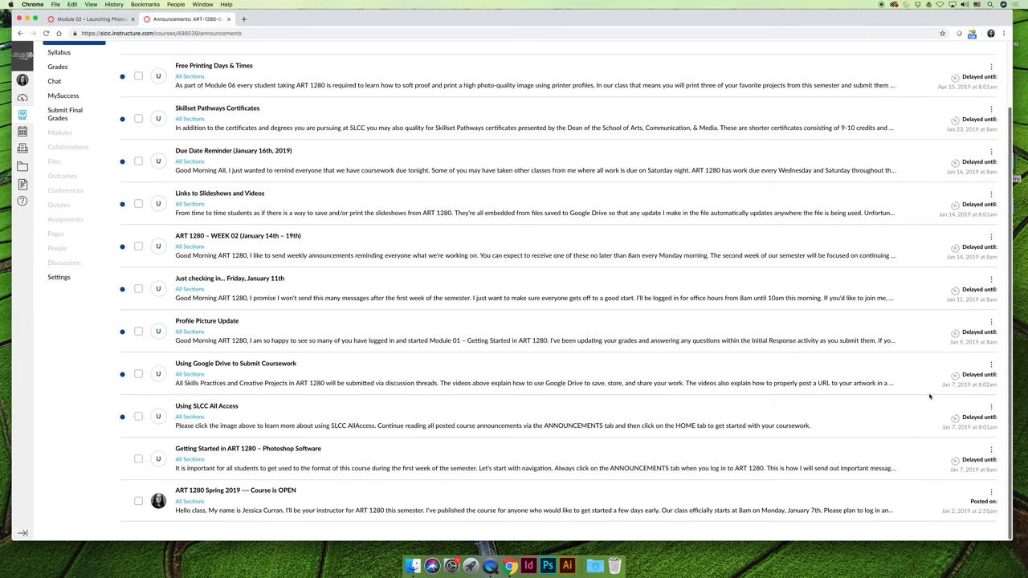
{"action": "mouse_move", "coordinate": [191, 239]}
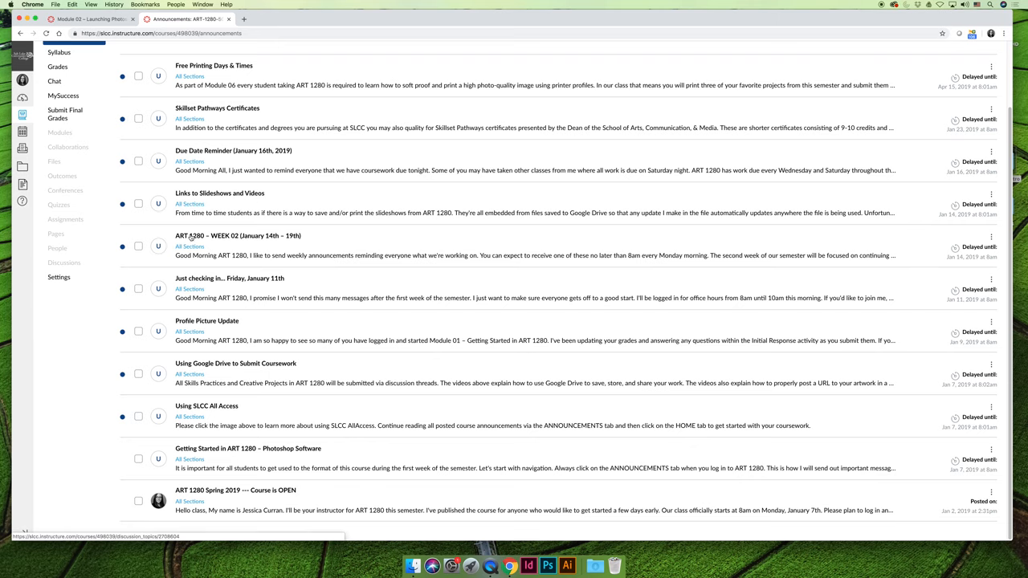
Open the 'ART 1280 – WEEK 02 (January 14th – 19th)' announcement from the list
{"action": "left_click", "coordinate": [238, 235]}
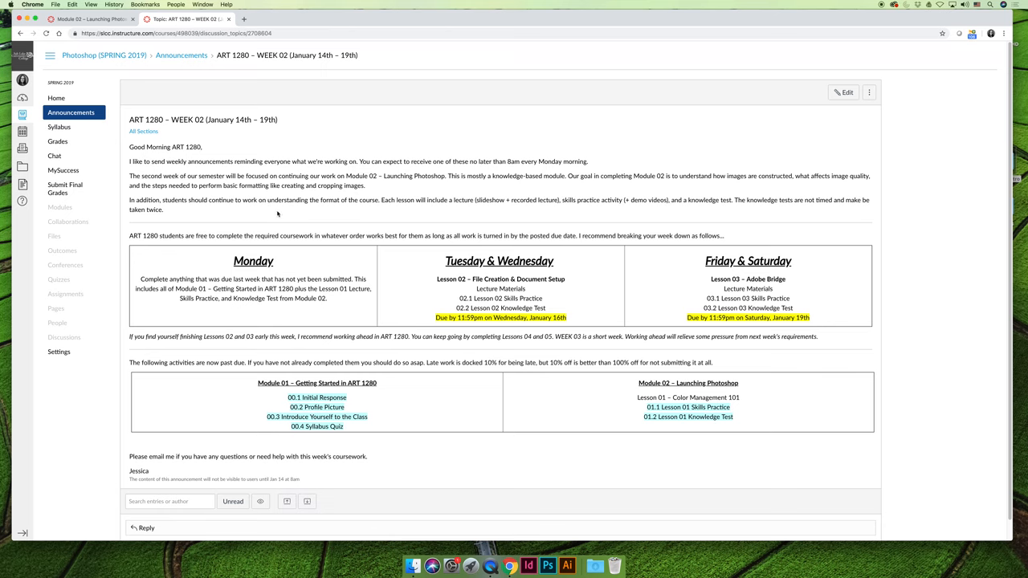
{"action": "mouse_move", "coordinate": [232, 260]}
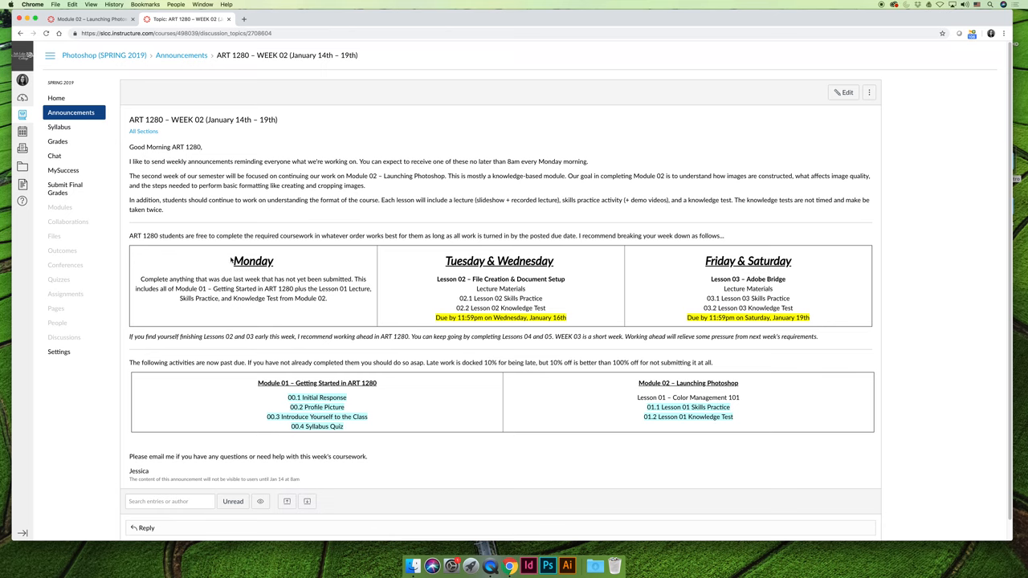
{"action": "mouse_move", "coordinate": [190, 259]}
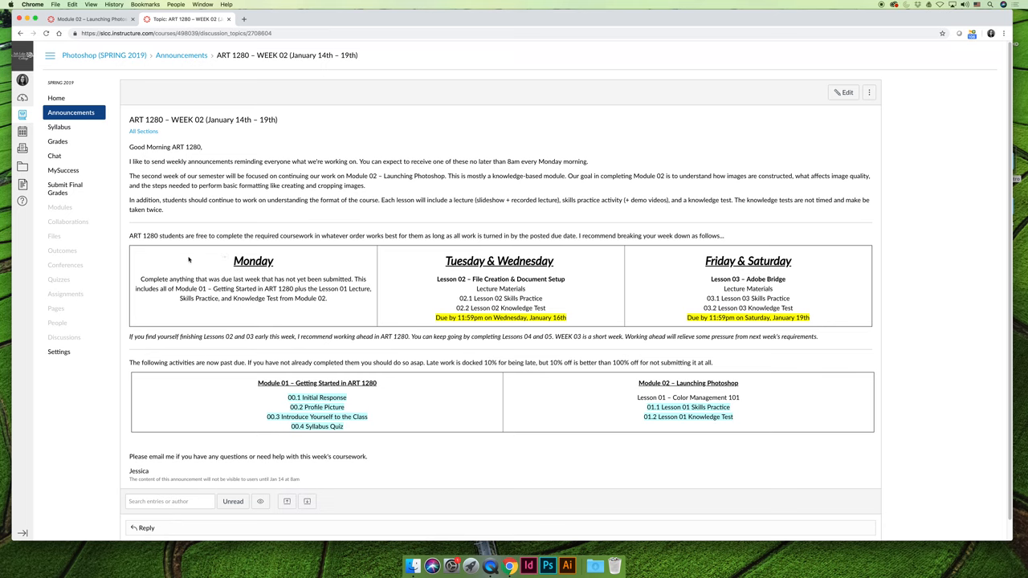
{"action": "mouse_move", "coordinate": [140, 283]}
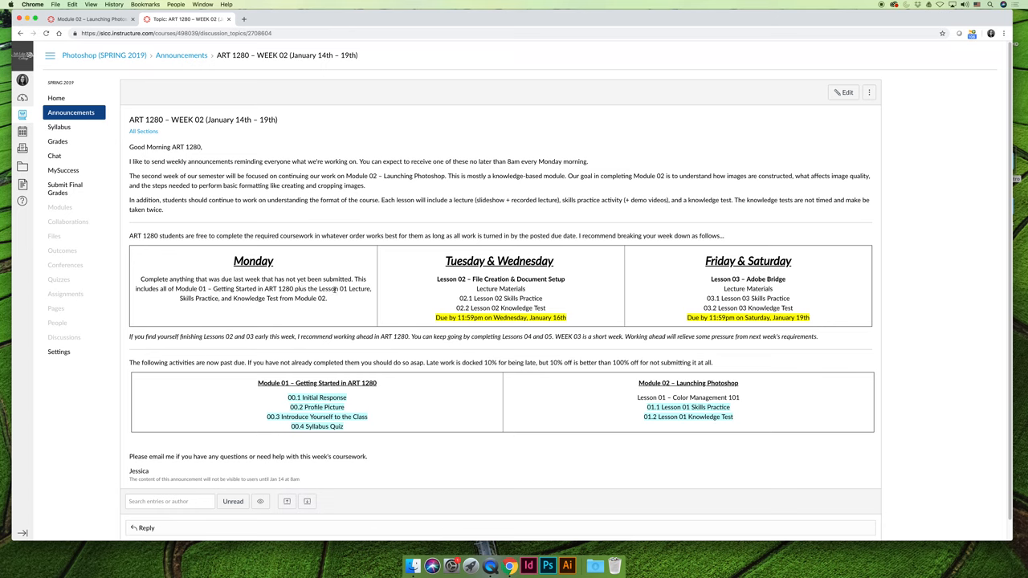
{"action": "mouse_move", "coordinate": [613, 277]}
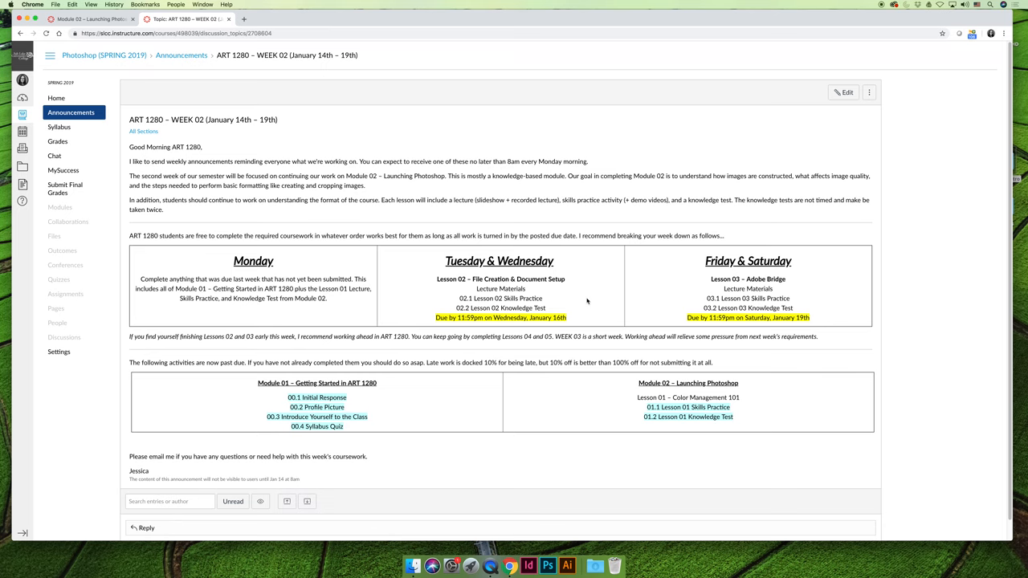
{"action": "mouse_move", "coordinate": [784, 296]}
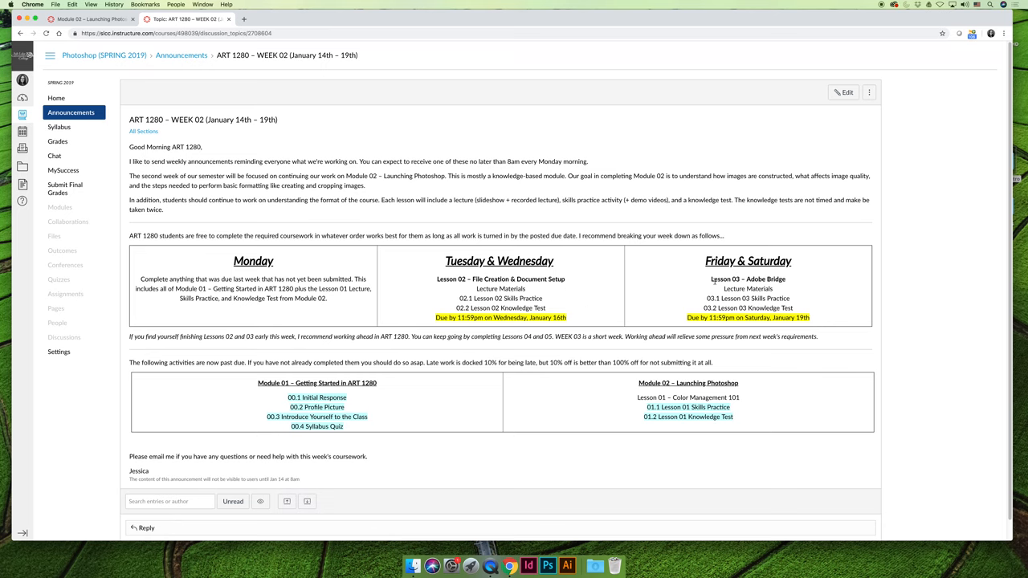
{"action": "mouse_move", "coordinate": [655, 292]}
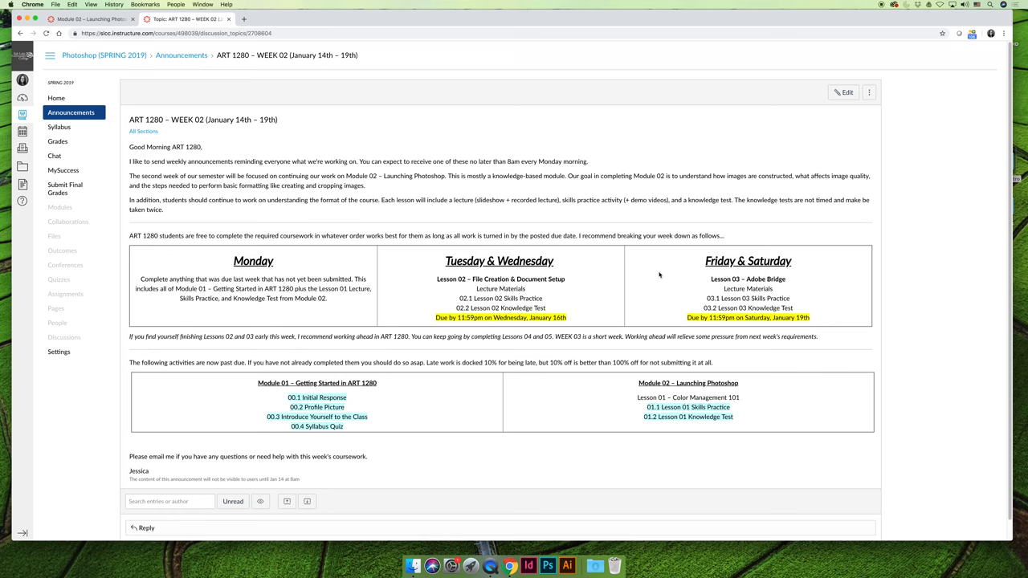
{"action": "mouse_move", "coordinate": [410, 407]}
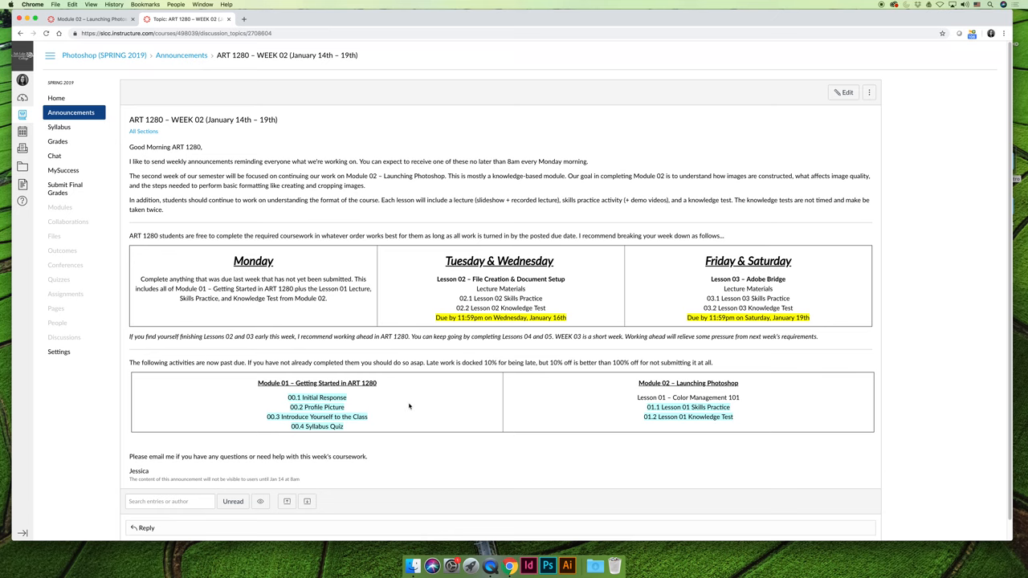
{"action": "mouse_move", "coordinate": [263, 397]}
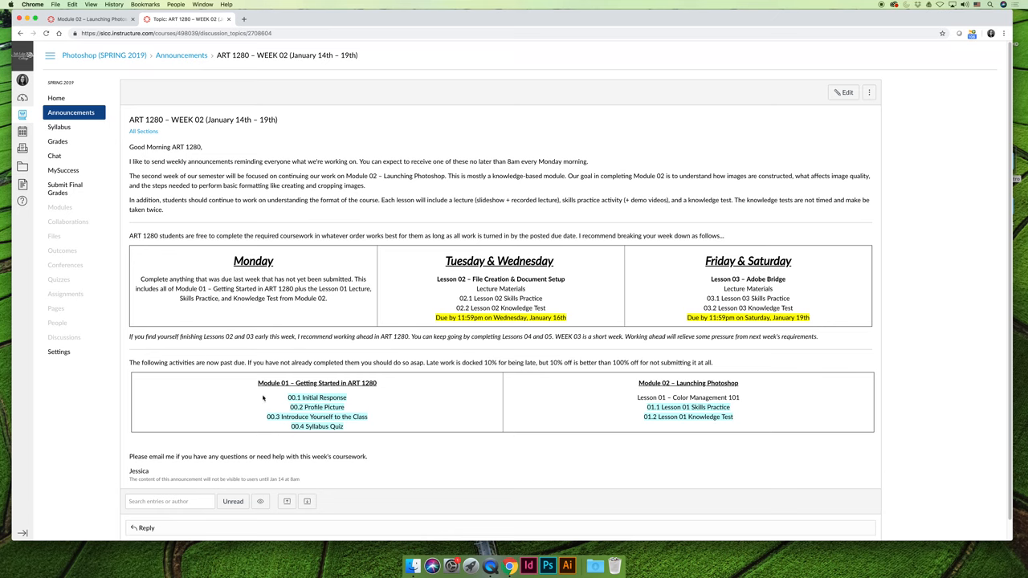
{"action": "mouse_move", "coordinate": [412, 426]}
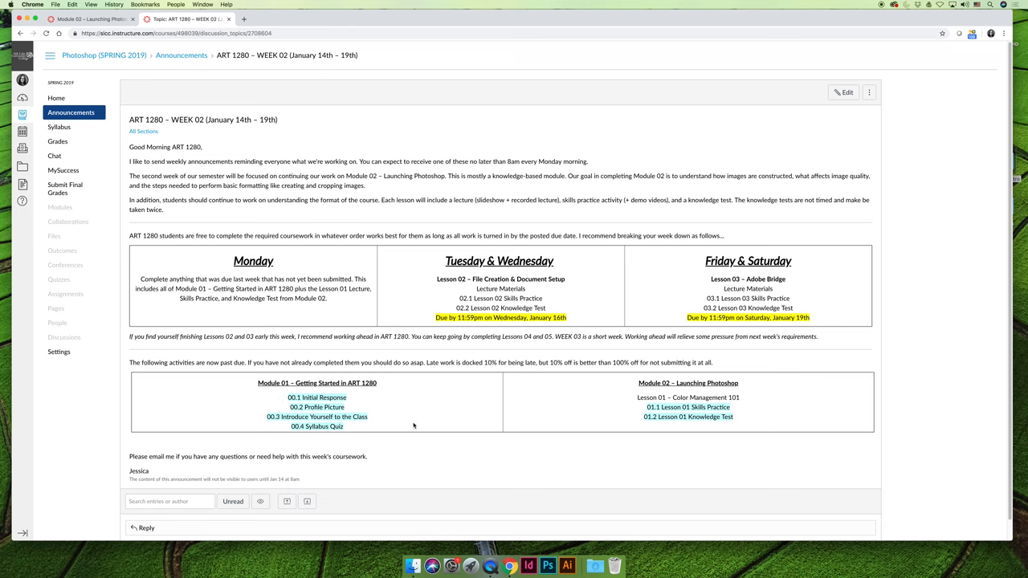
{"action": "mouse_move", "coordinate": [968, 446]}
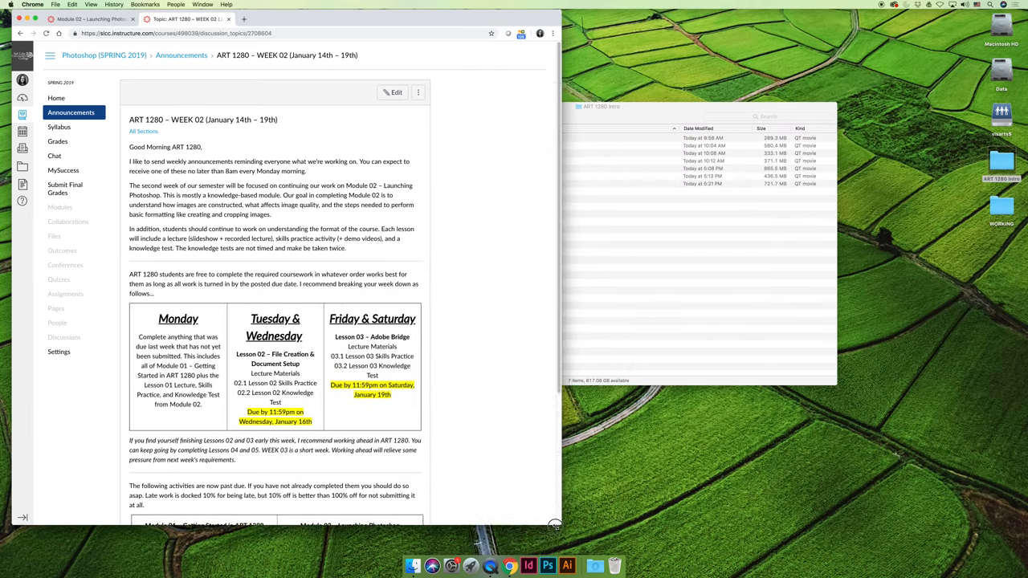
Scroll down the WEEK 02 announcement page
{"action": "scroll", "scroll_direction": "down", "scroll_amount": 3}
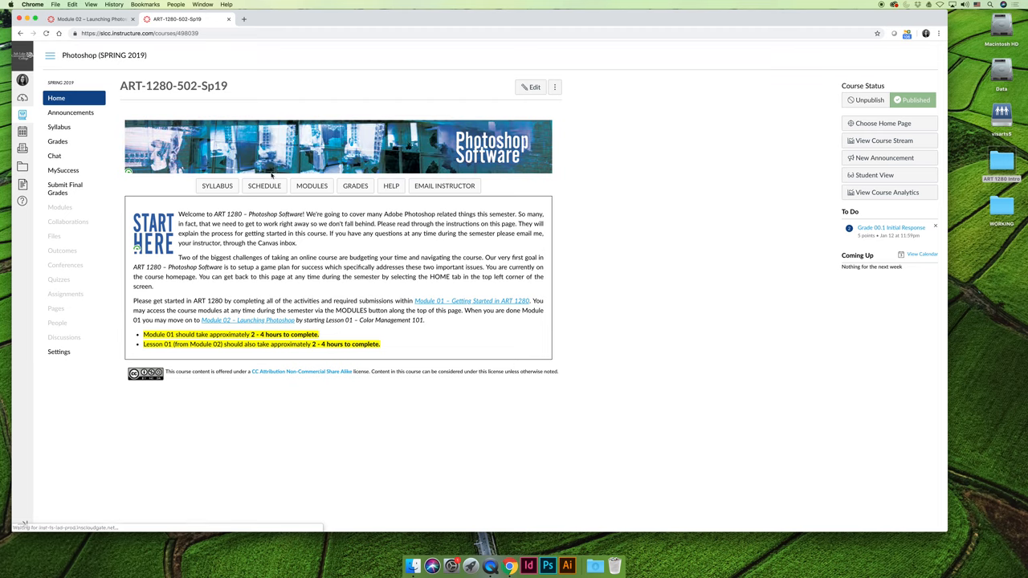
{"action": "left_click", "coordinate": [264, 185]}
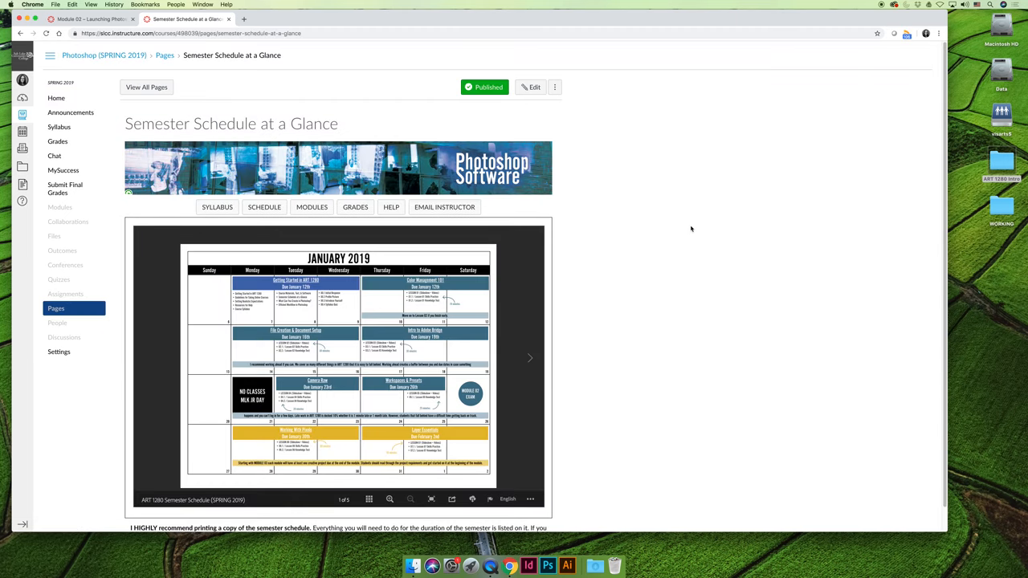
{"action": "mouse_move", "coordinate": [549, 364]}
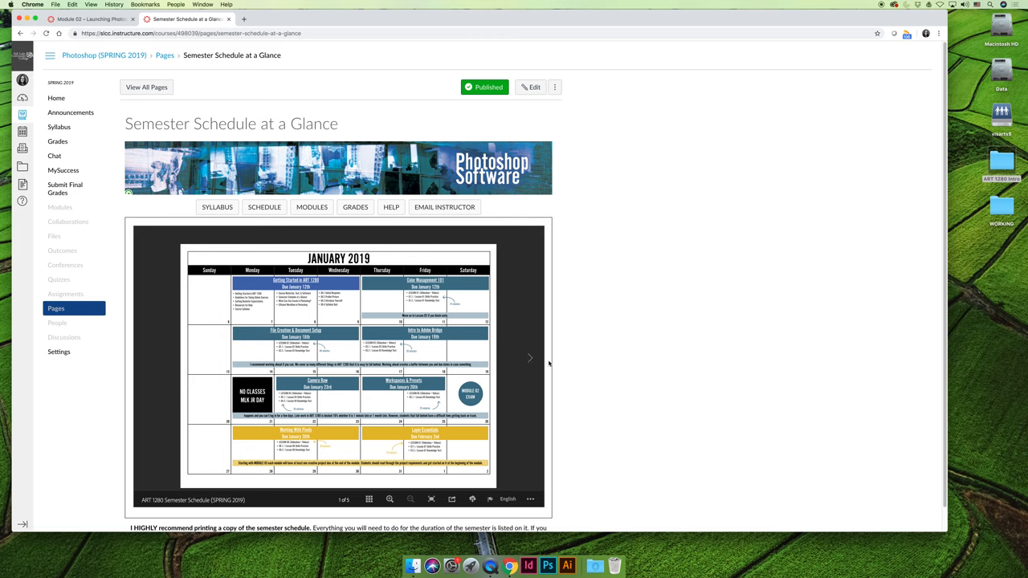
{"action": "left_click", "coordinate": [530, 358]}
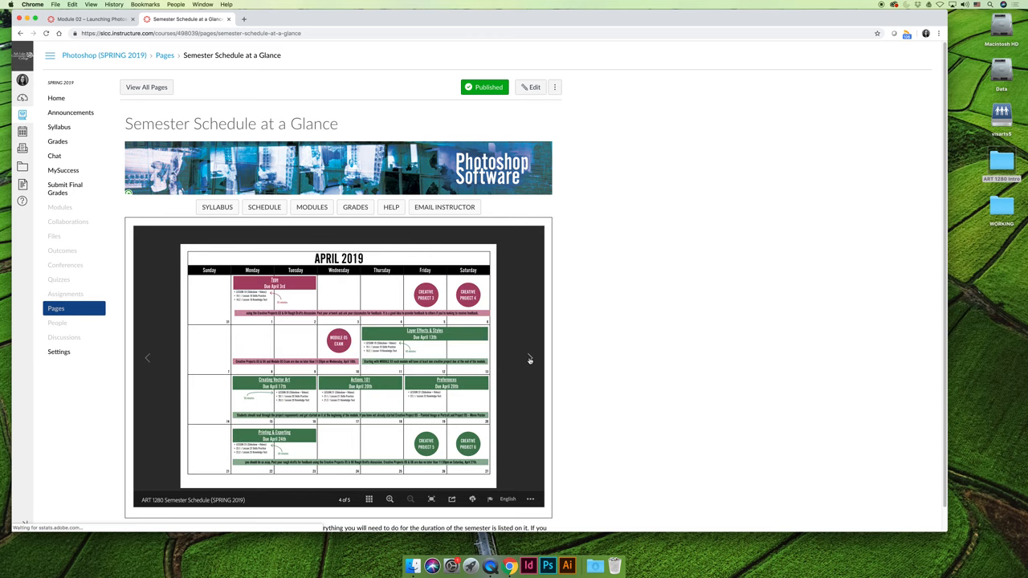
{"action": "mouse_move", "coordinate": [369, 499]}
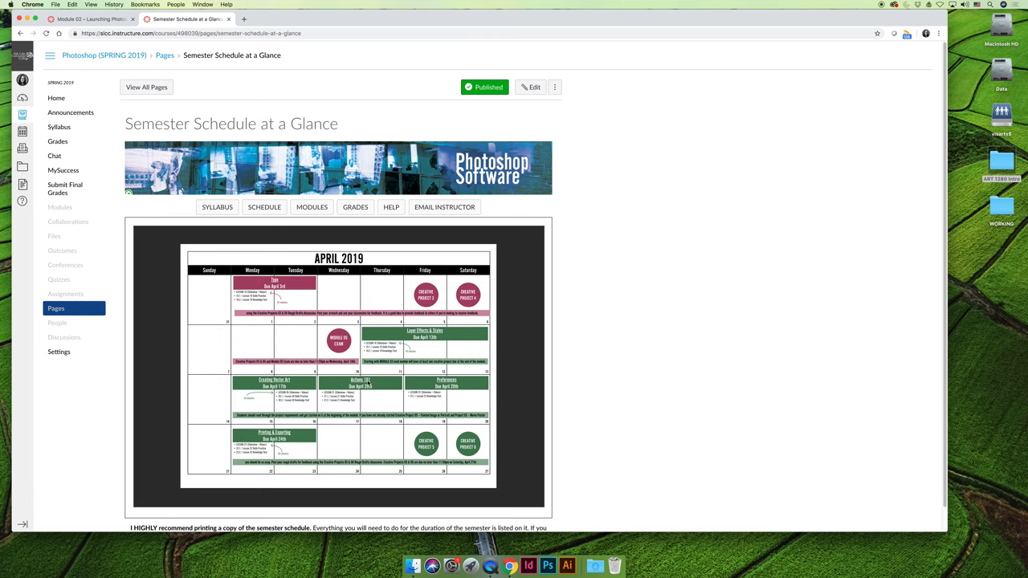
{"action": "mouse_move", "coordinate": [258, 393]}
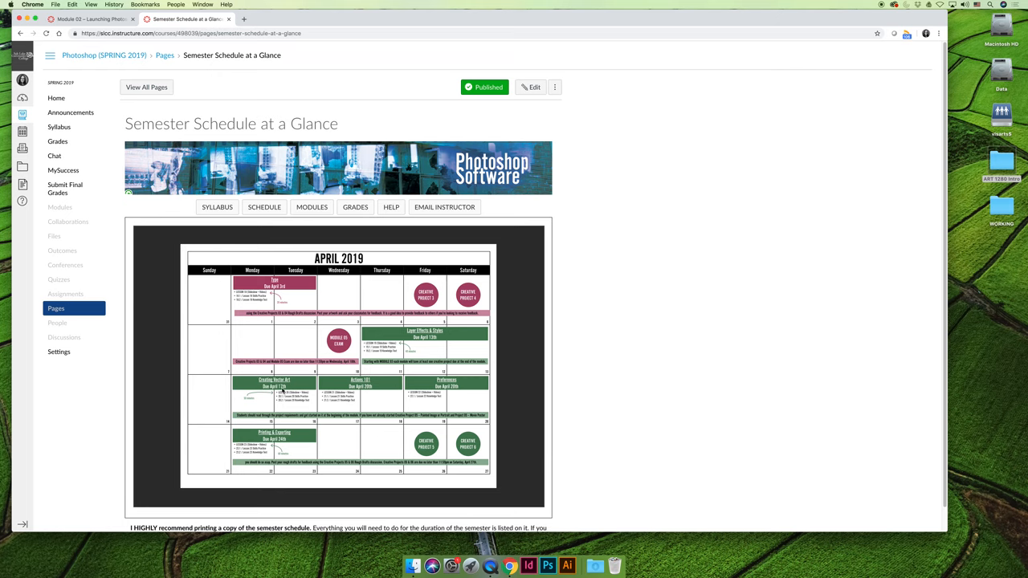
{"action": "mouse_move", "coordinate": [280, 397]}
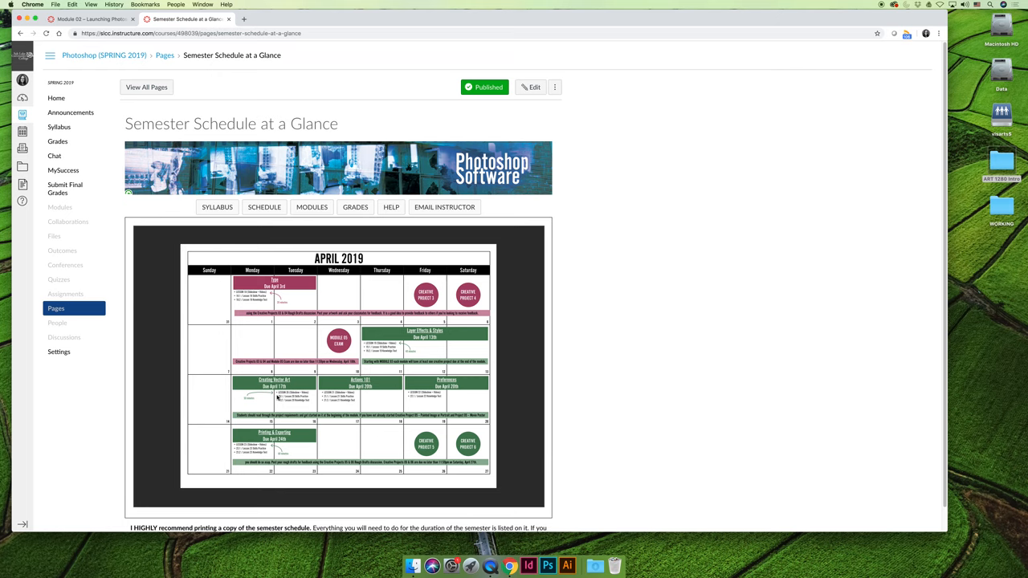
{"action": "mouse_move", "coordinate": [406, 384]}
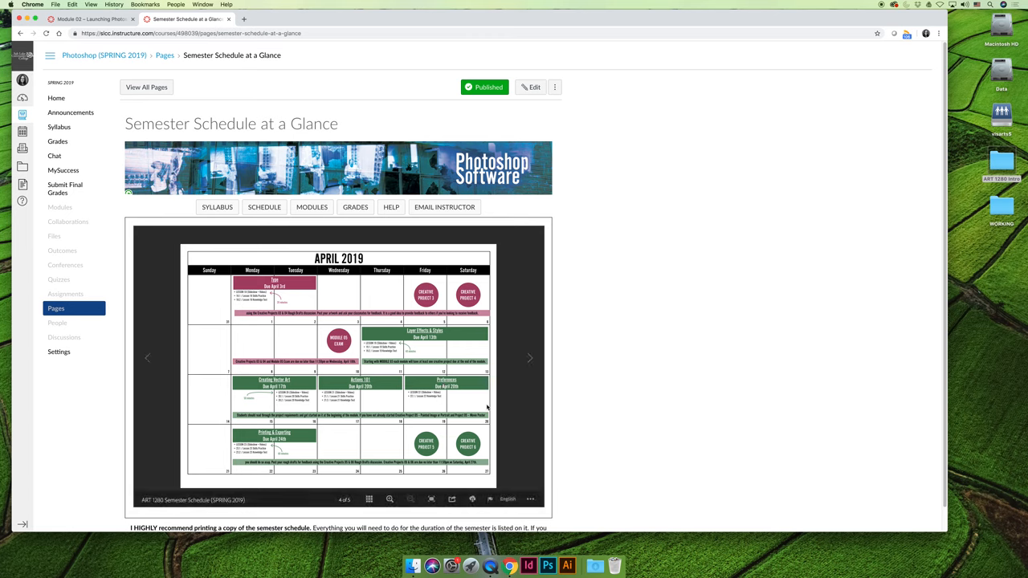
{"action": "mouse_move", "coordinate": [374, 421]}
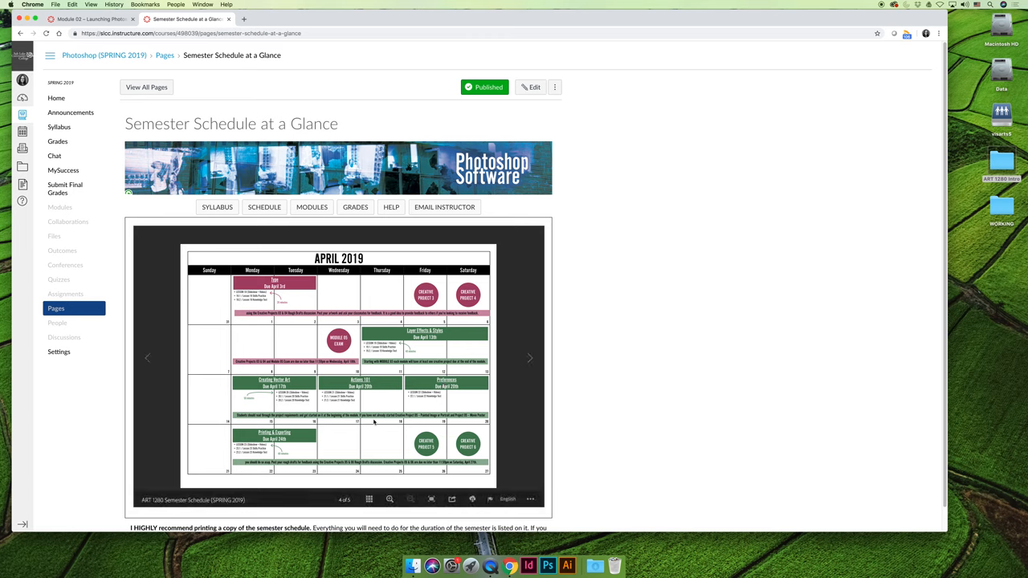
{"action": "mouse_move", "coordinate": [312, 207]}
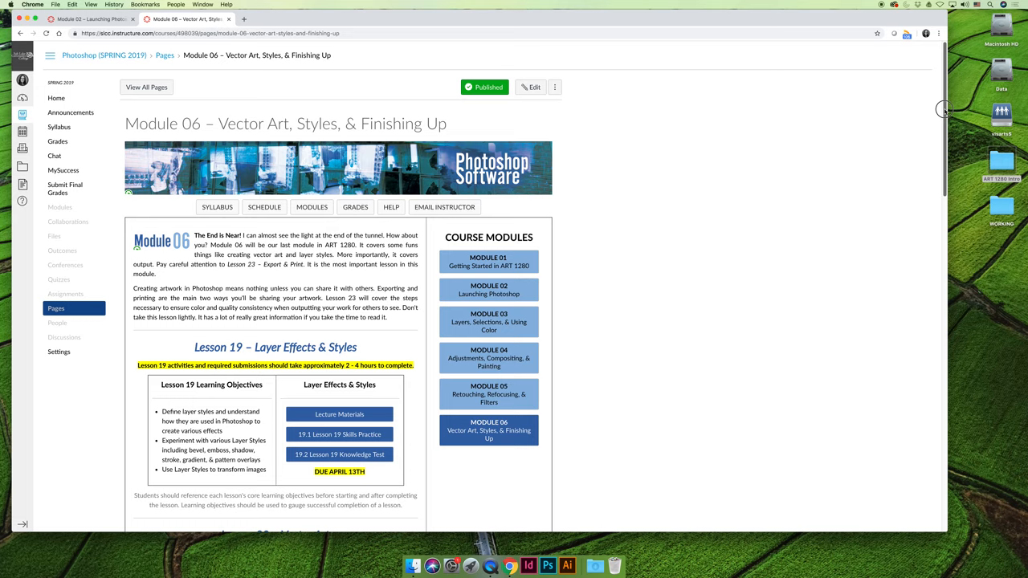
Scroll through Module 06's Lessons 19–21, then open the Module 01 page
{"action": "scroll", "scroll_direction": "down", "scroll_amount": 3}
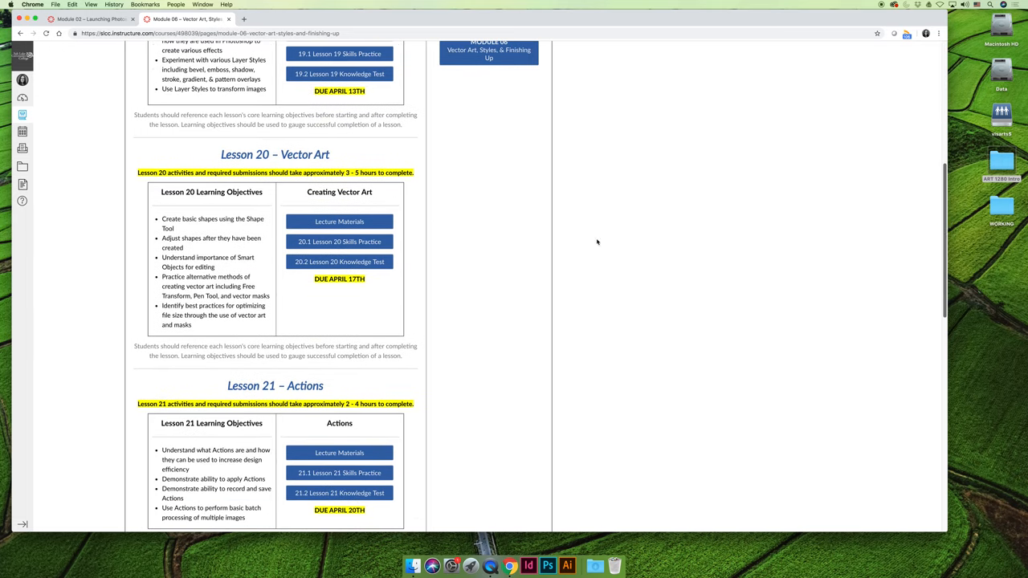
{"action": "mouse_move", "coordinate": [844, 258]}
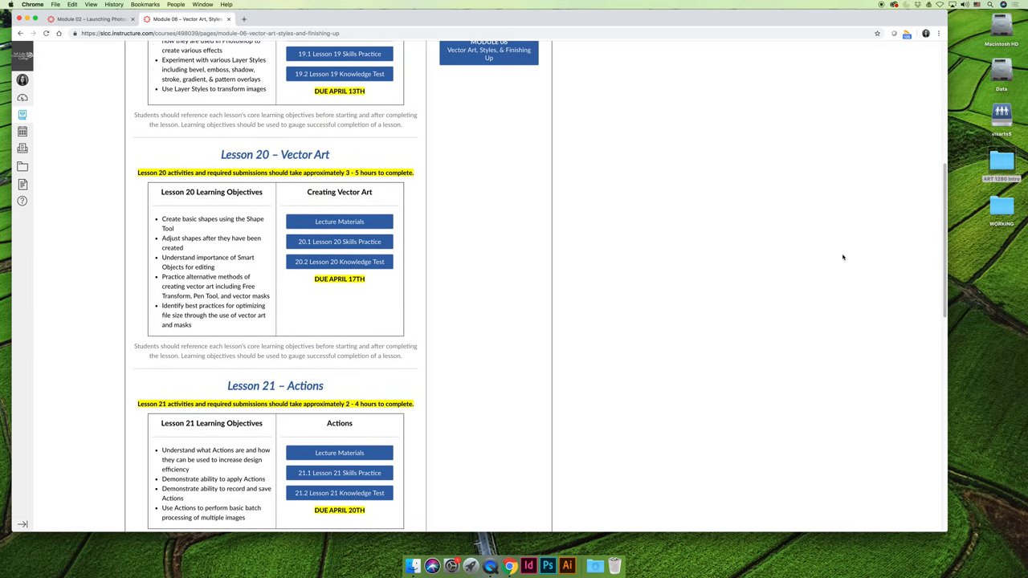
{"action": "scroll", "scroll_direction": "up", "scroll_amount": 3}
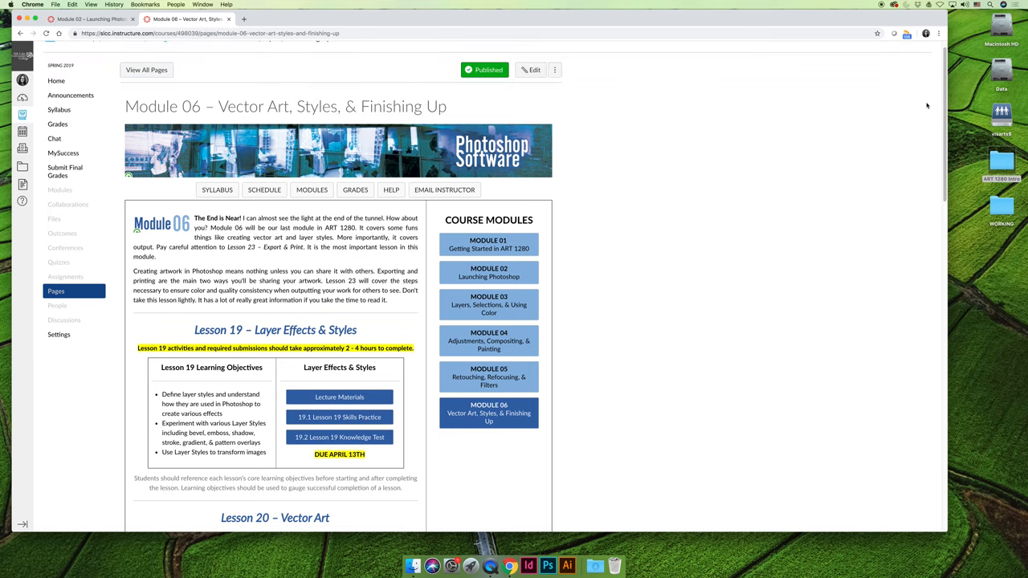
{"action": "left_click", "coordinate": [489, 245]}
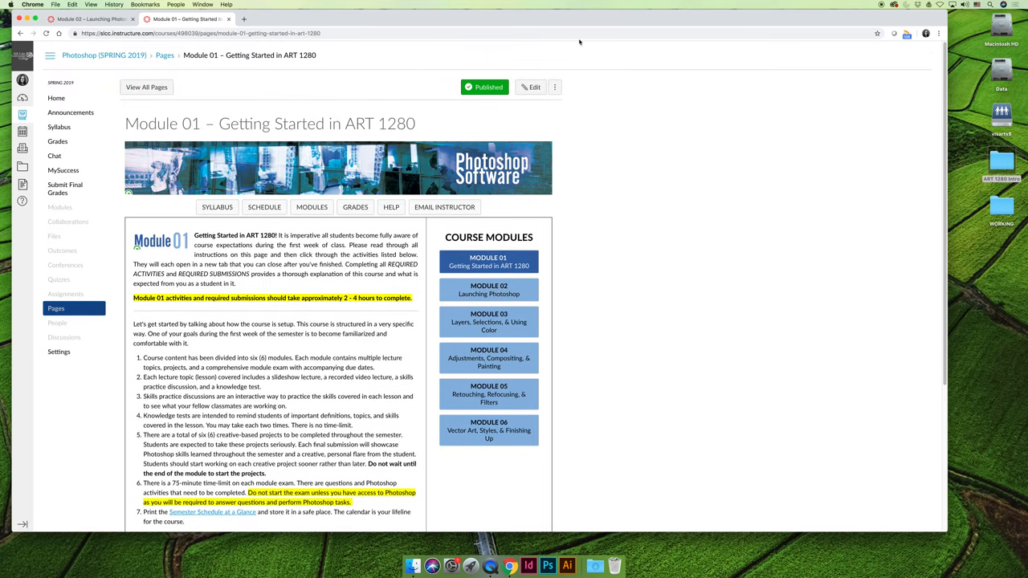
{"action": "mouse_move", "coordinate": [311, 207]}
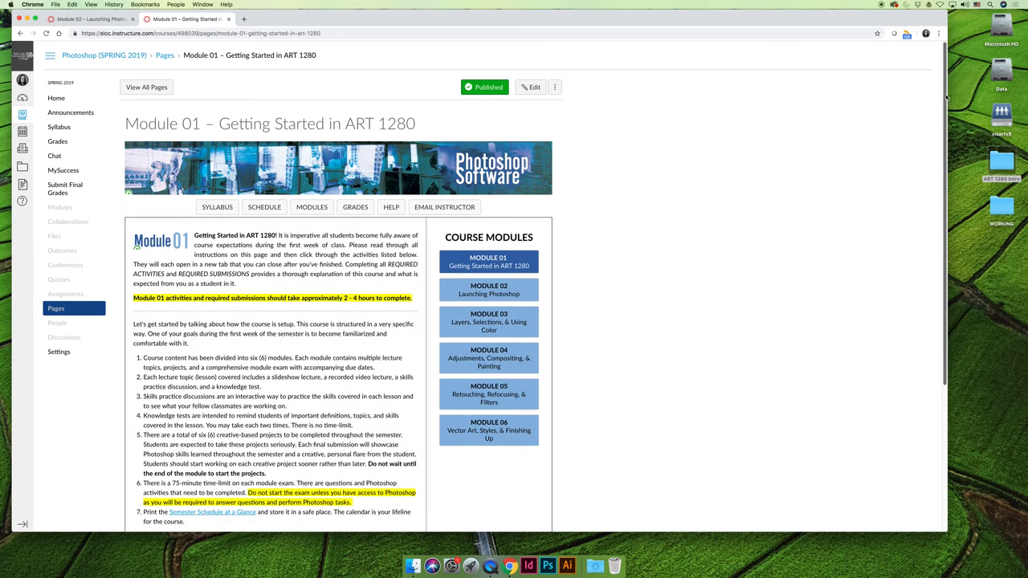
Scroll down to Module 01's Required Activities and Submissions table, due January 12th
{"action": "scroll", "scroll_direction": "down", "scroll_amount": 3}
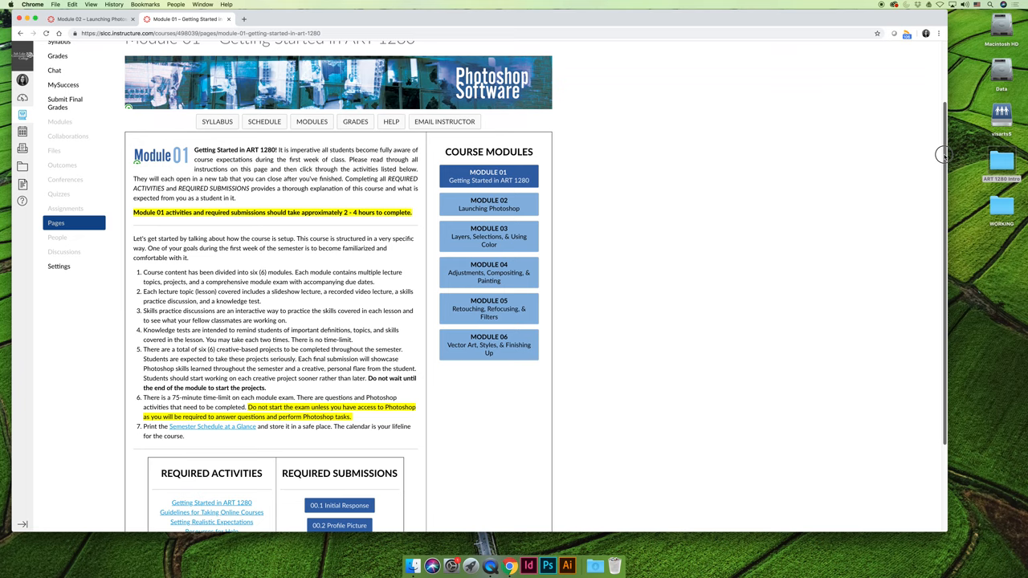
{"action": "scroll", "scroll_direction": "up", "scroll_amount": 3}
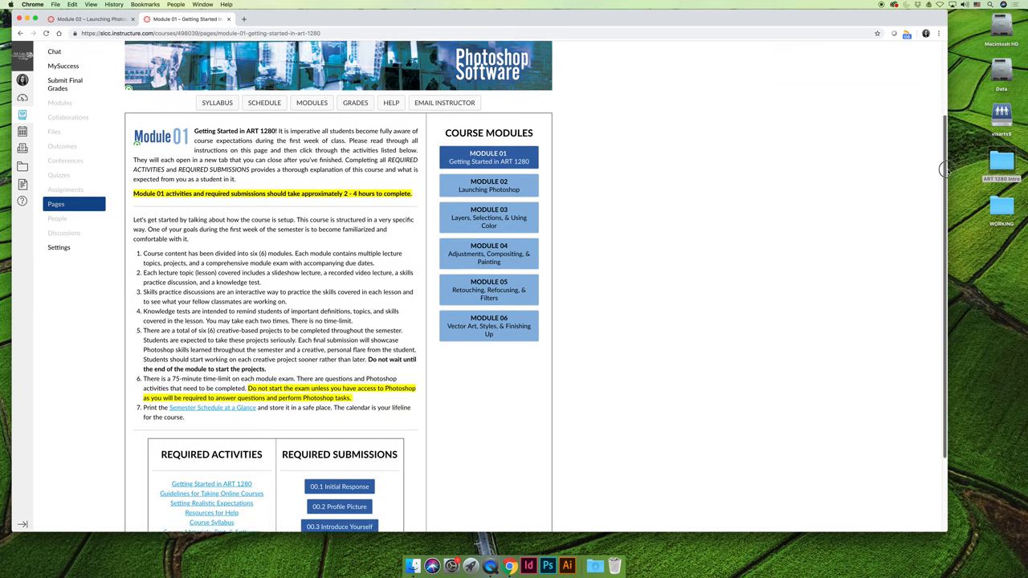
{"action": "scroll", "scroll_direction": "down", "scroll_amount": 3}
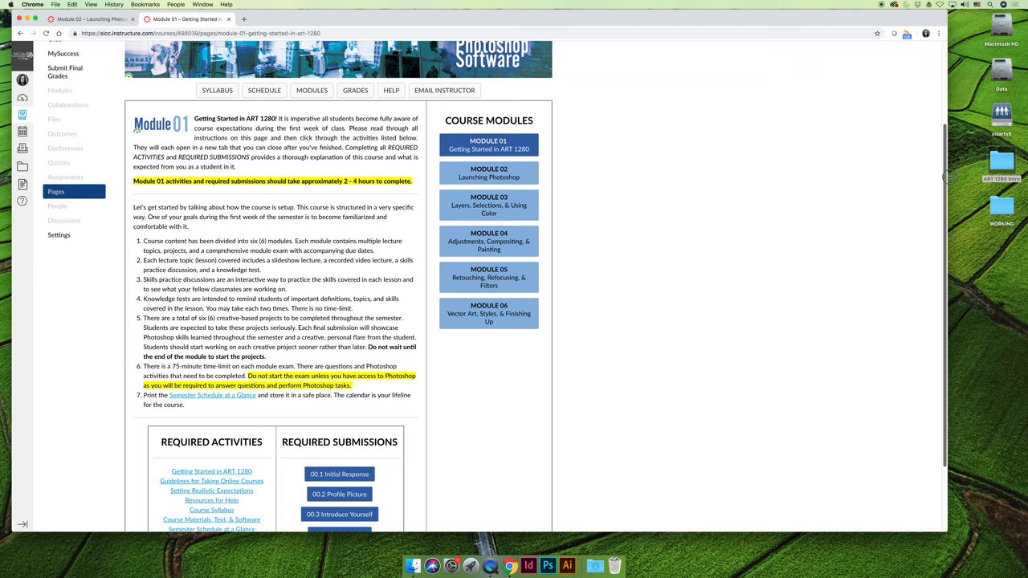
{"action": "scroll", "scroll_direction": "down", "scroll_amount": 3}
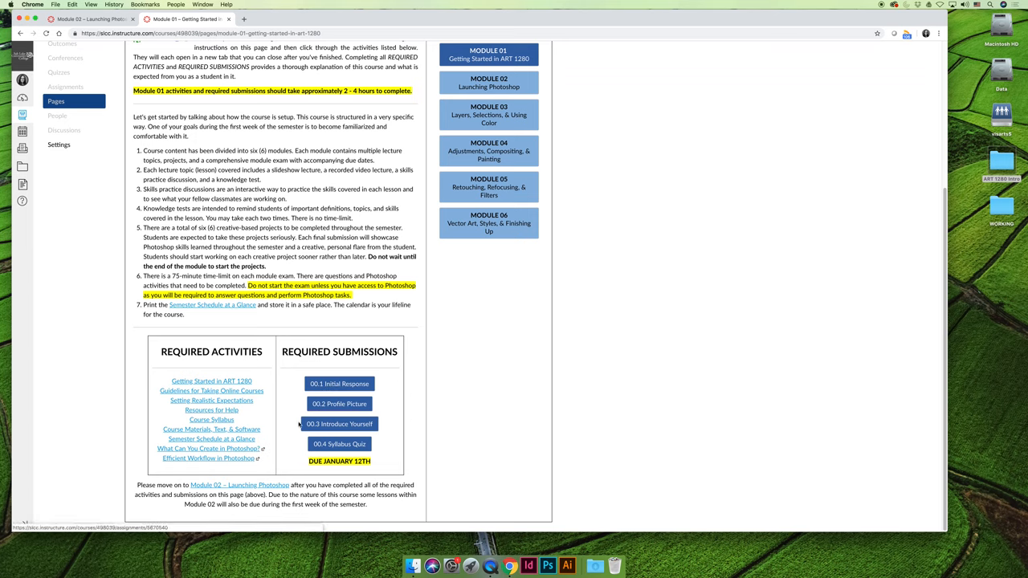
{"action": "mouse_move", "coordinate": [199, 439]}
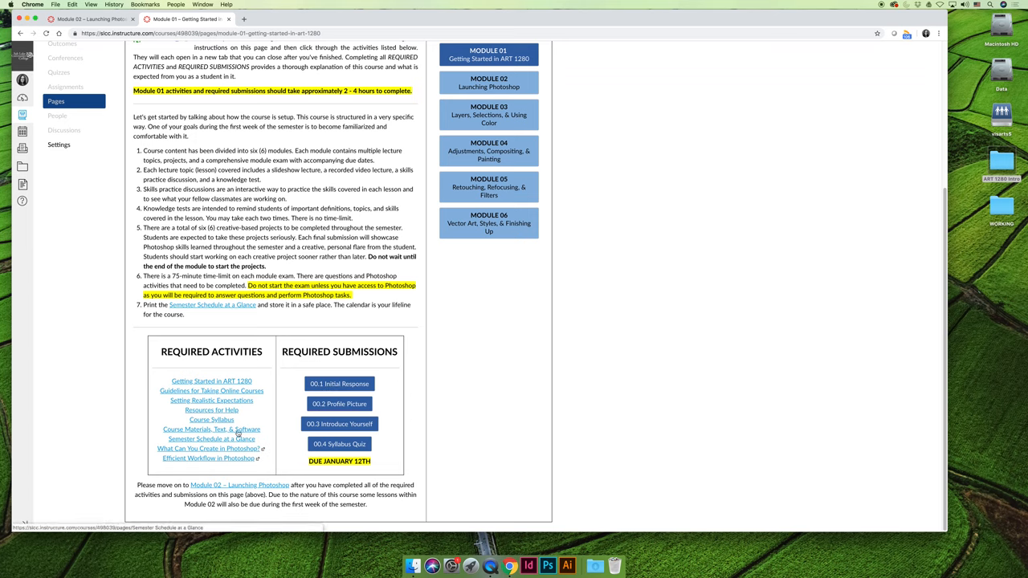
{"action": "mouse_move", "coordinate": [249, 424]}
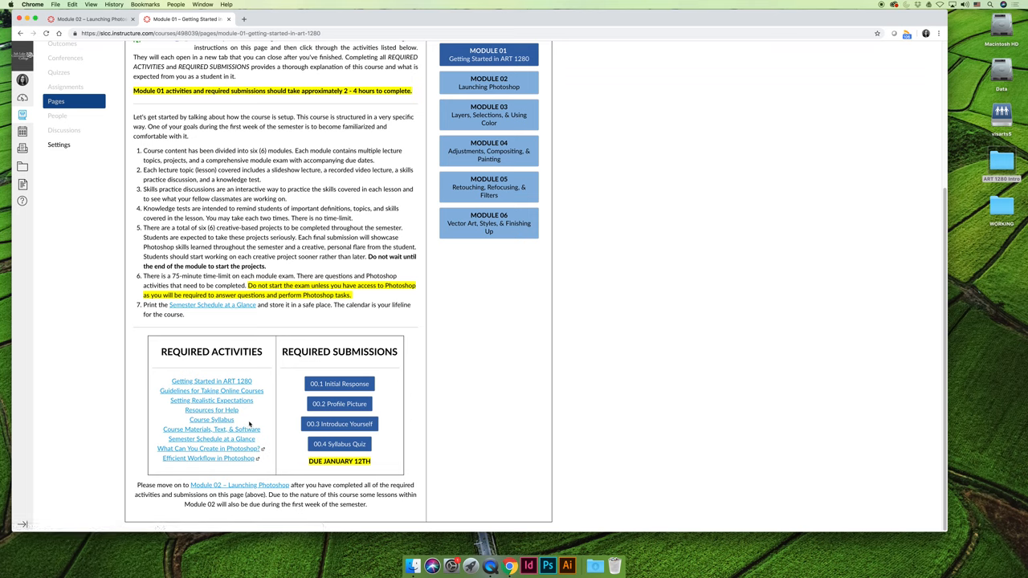